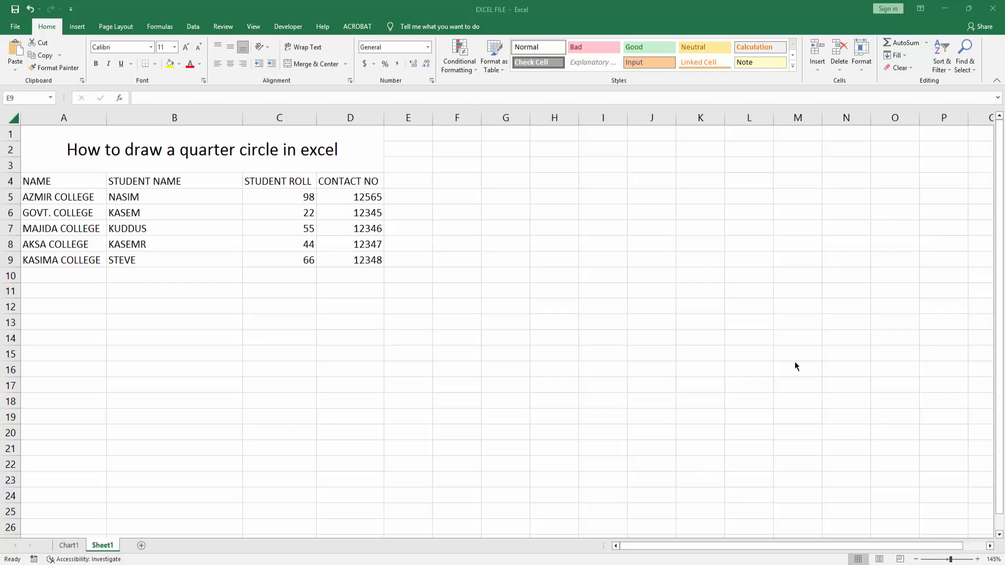
- Select an empty cell away from the student table and show the Insert ribbon options
{"action": "left_click", "coordinate": [408, 260]}
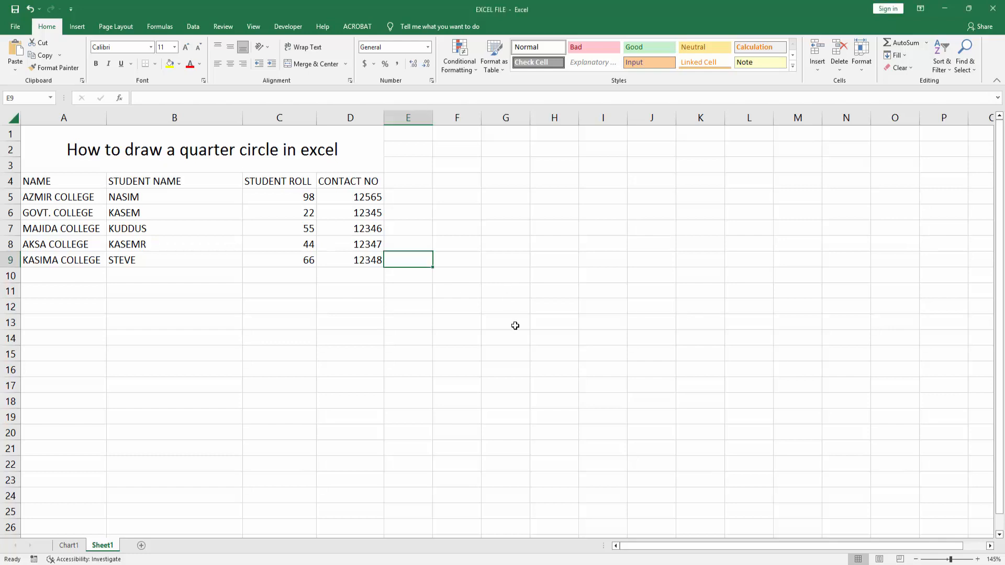
{"action": "left_click", "coordinate": [506, 353]}
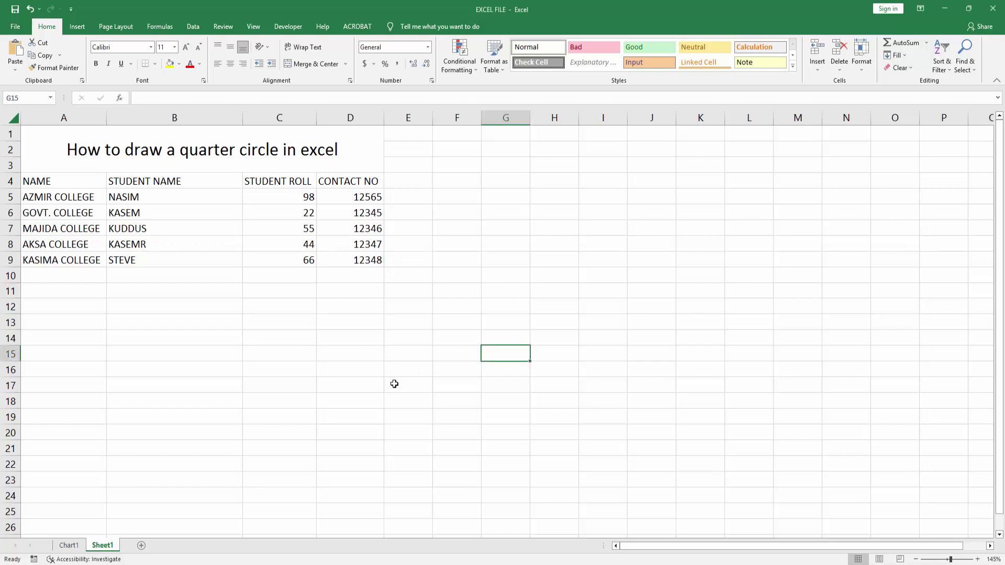
{"action": "left_click", "coordinate": [76, 26]}
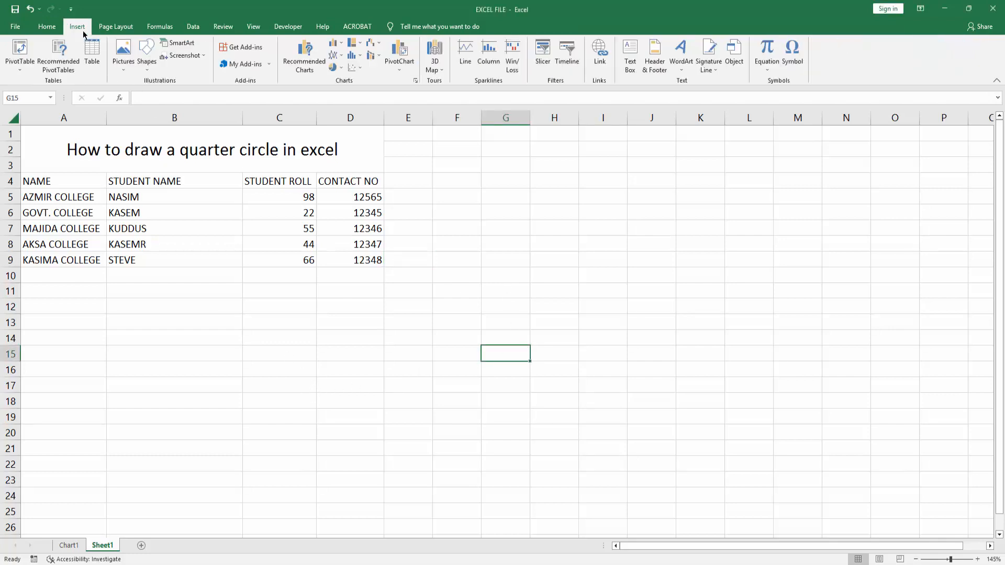
- Choose Partial Circle from Basic Shapes in the shapes gallery
{"action": "left_click", "coordinate": [146, 54]}
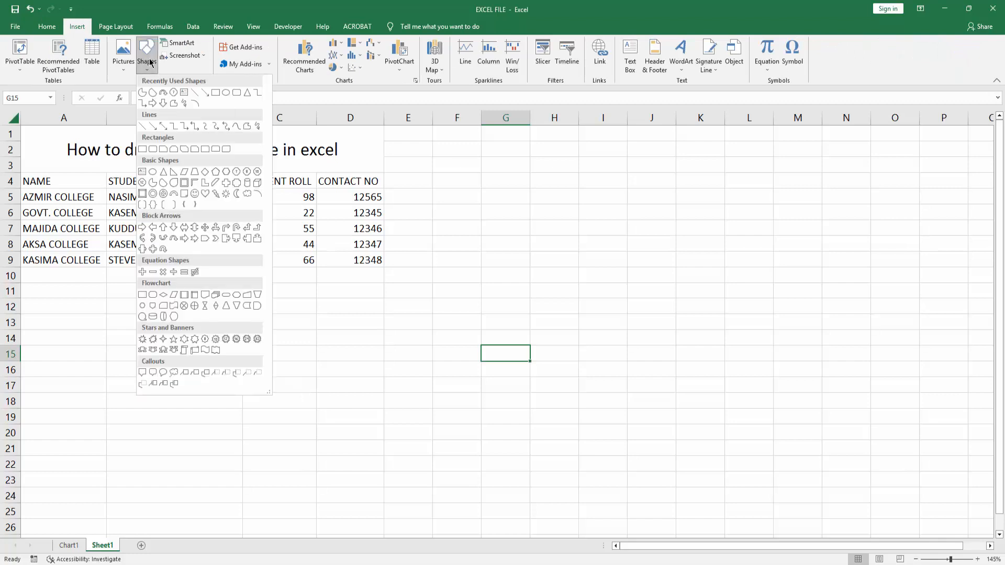
{"action": "mouse_move", "coordinate": [150, 66]}
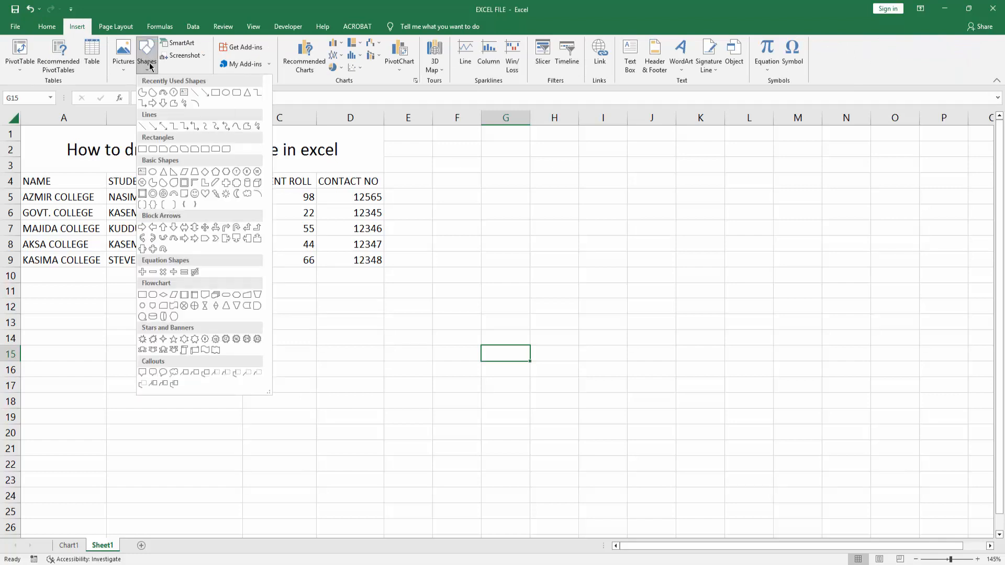
{"action": "mouse_move", "coordinate": [163, 192]}
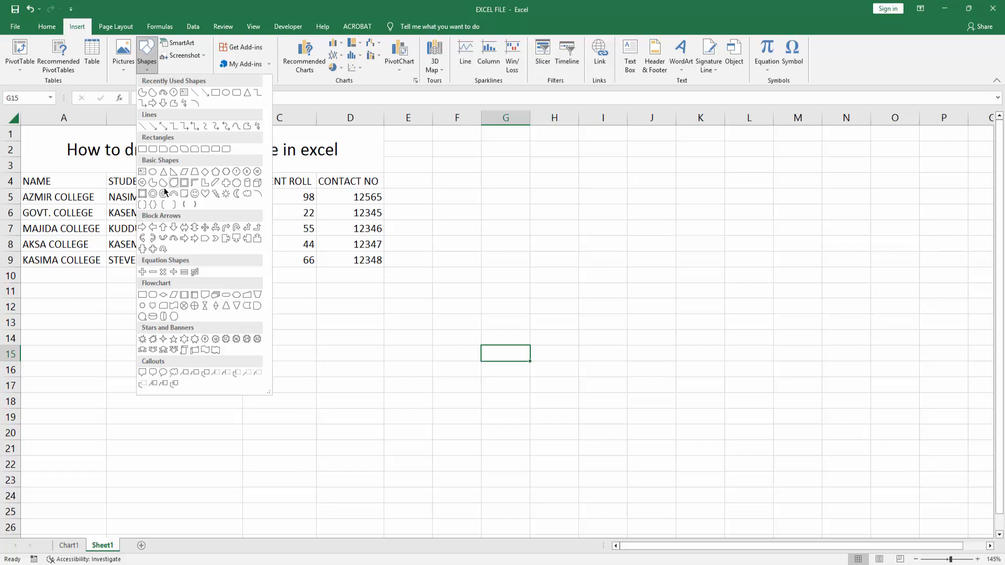
{"action": "mouse_move", "coordinate": [143, 192]}
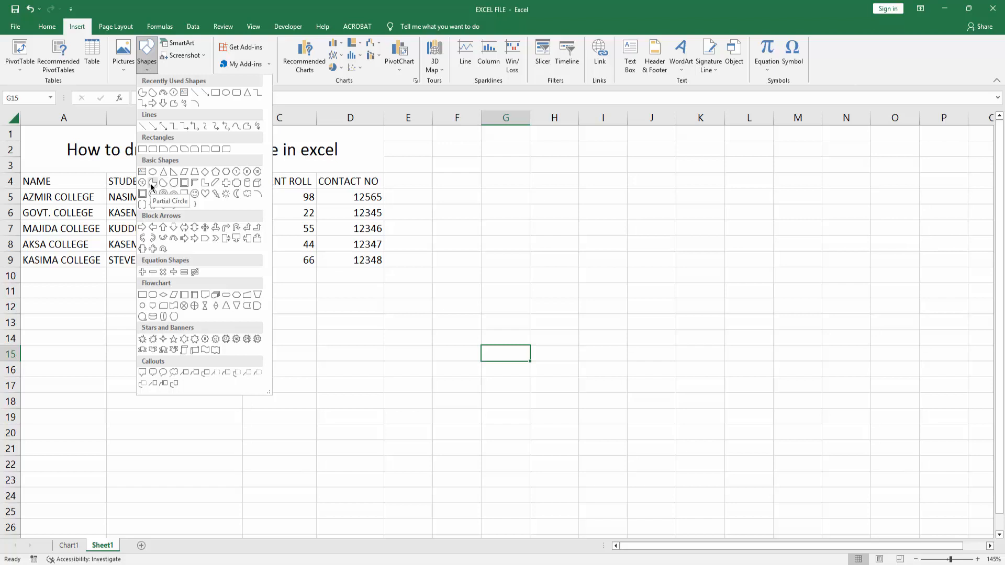
{"action": "left_click", "coordinate": [153, 193]}
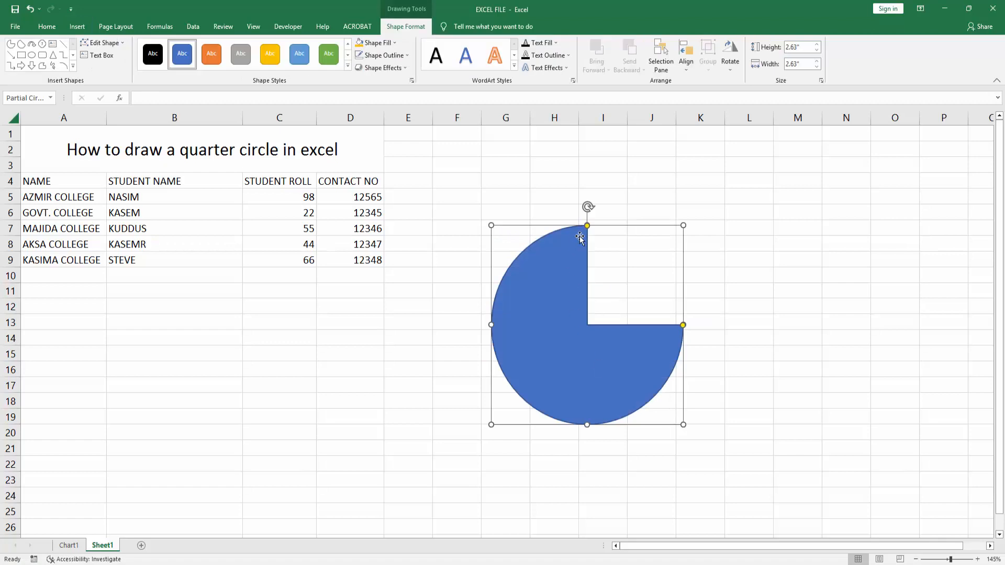
{"action": "mouse_move", "coordinate": [587, 228]}
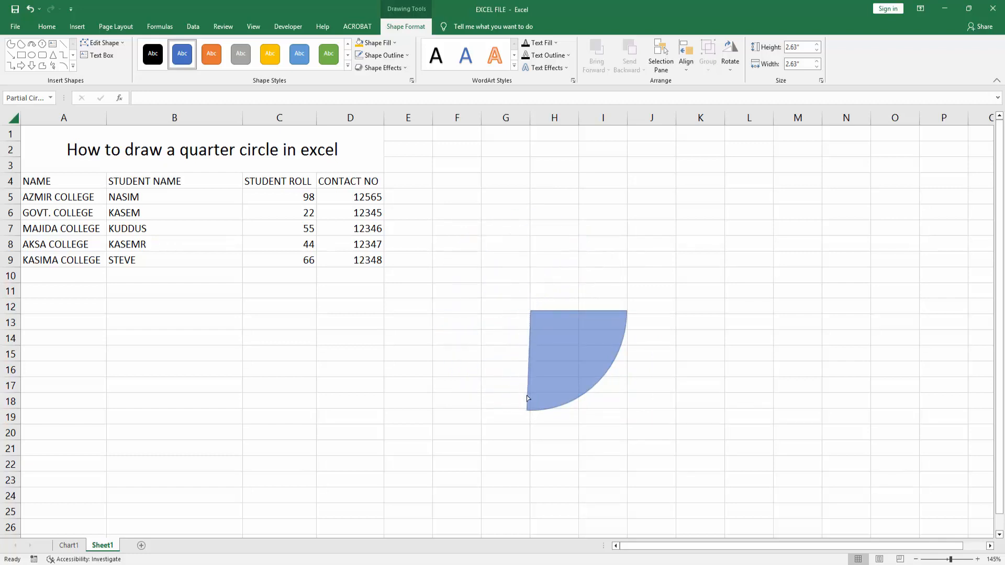
- Fill the quarter circle with yellow and remove its outline
{"action": "left_click", "coordinate": [576, 359]}
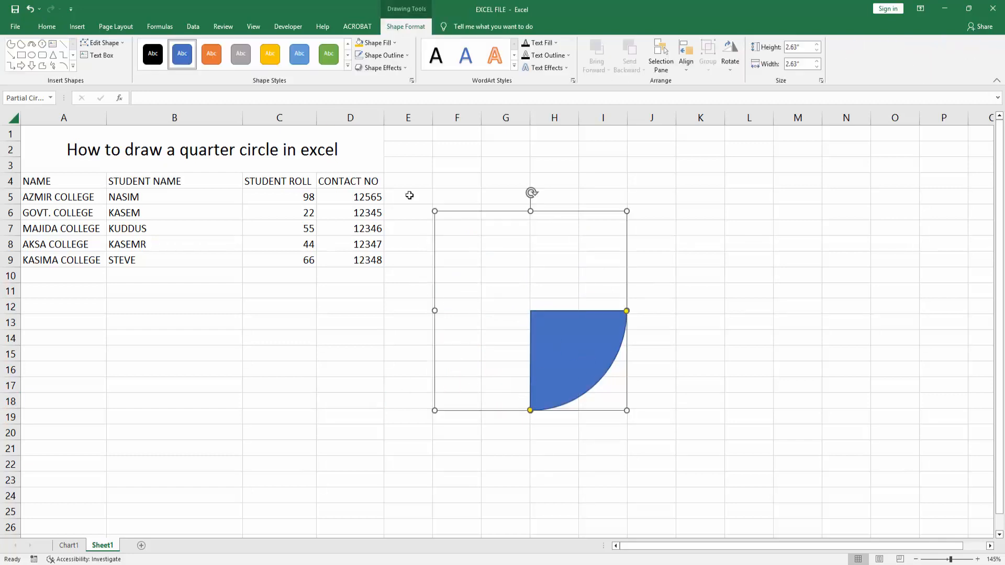
{"action": "left_click", "coordinate": [376, 43]}
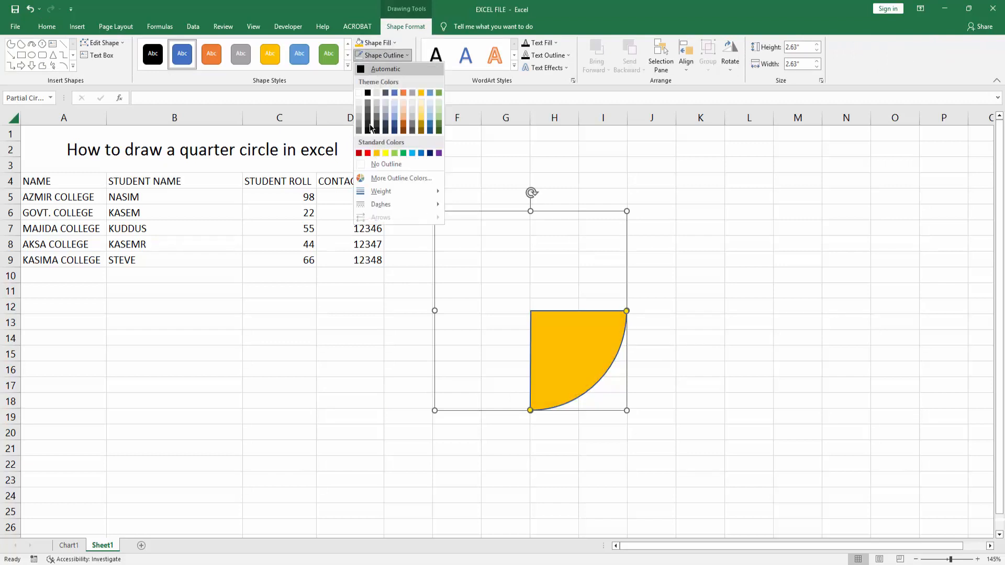
{"action": "left_click", "coordinate": [386, 165]}
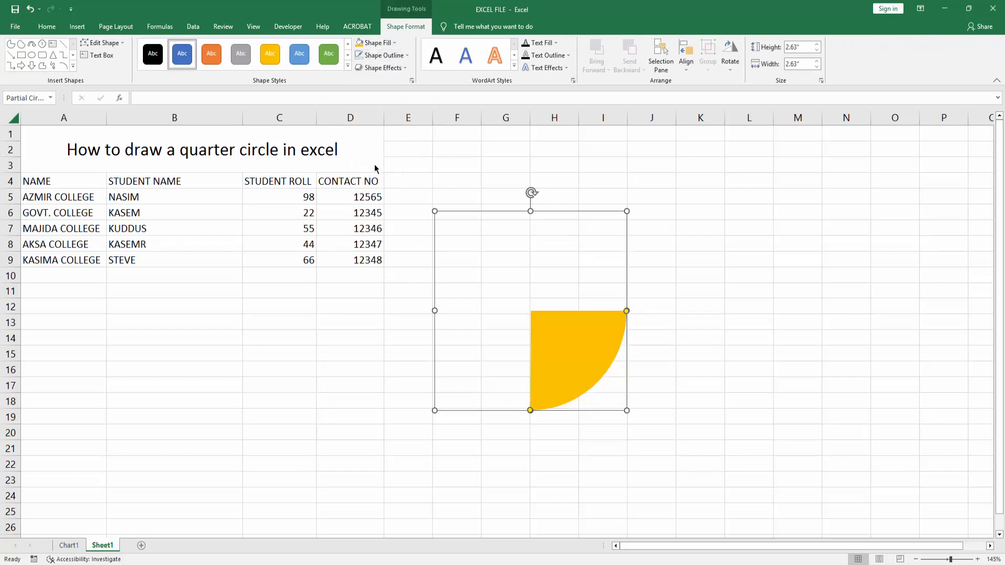
{"action": "left_click", "coordinate": [382, 68]}
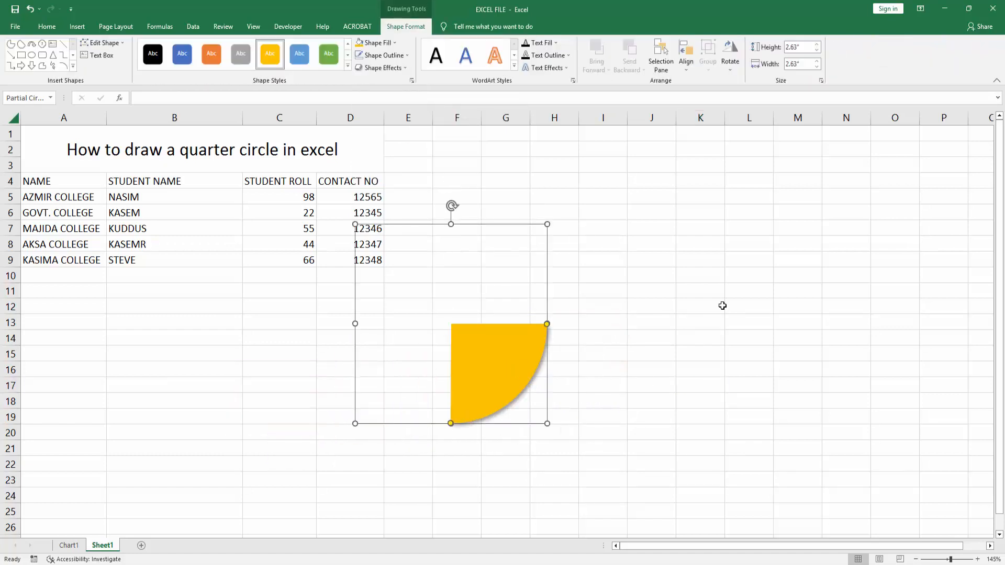
- Deselect the shadowed yellow quarter circle to view it beside the table
{"action": "left_click", "coordinate": [700, 306]}
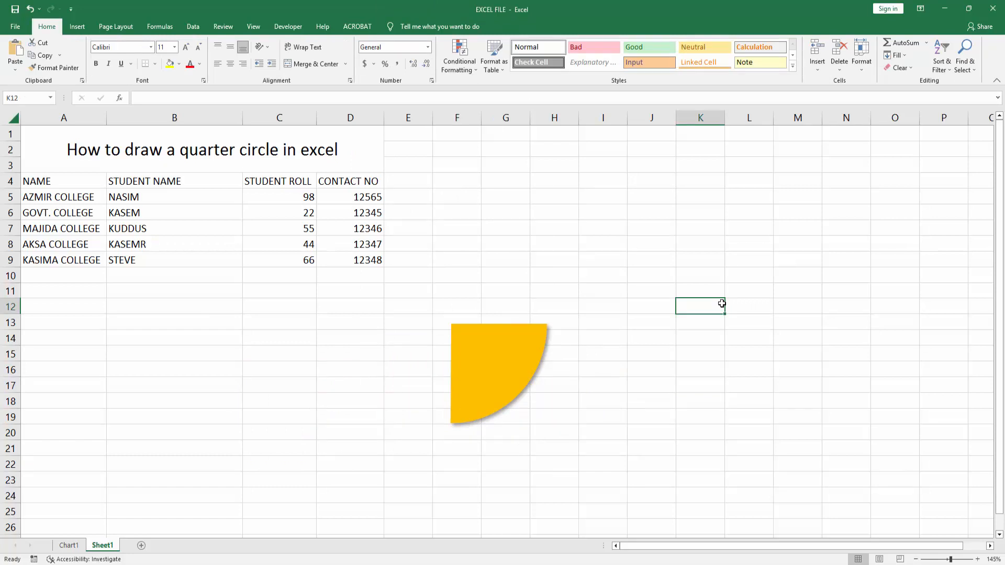